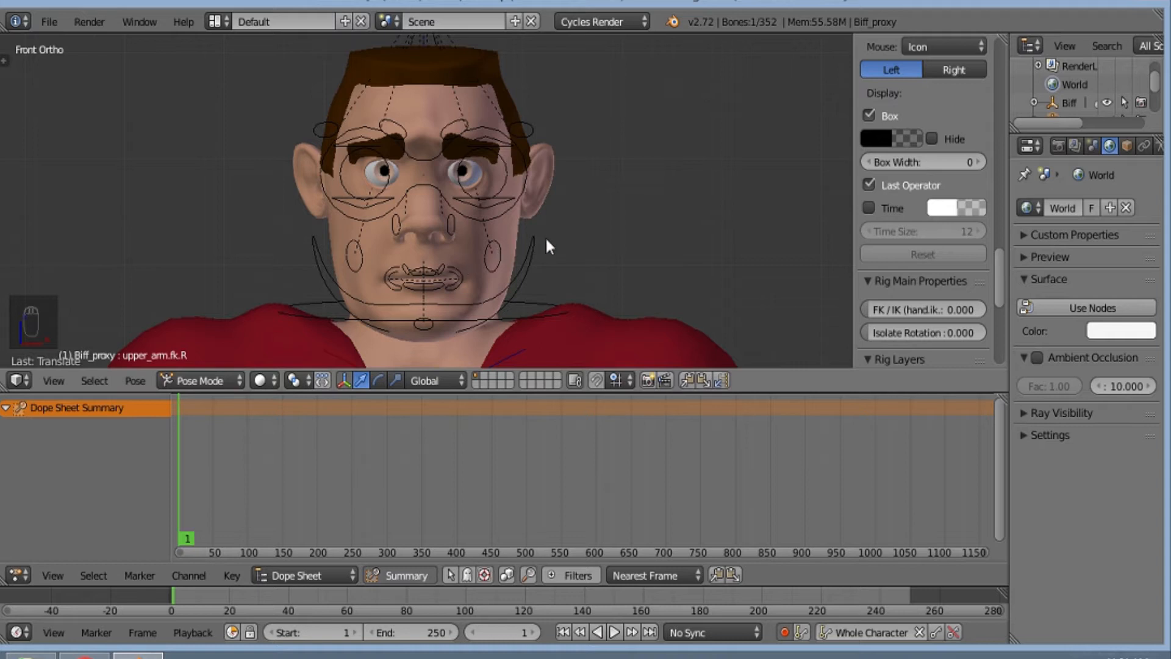
Step: Create a new eye-movement action and key eye_target at frames 1 and 25
left_click(302, 576)
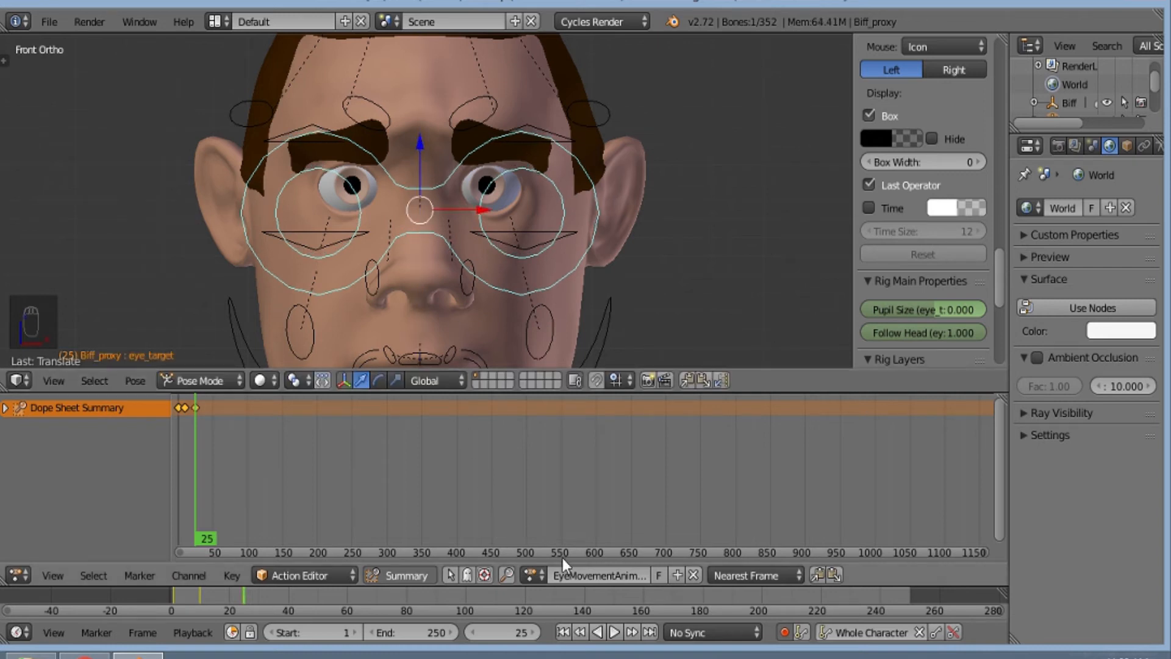
left_click(500, 632)
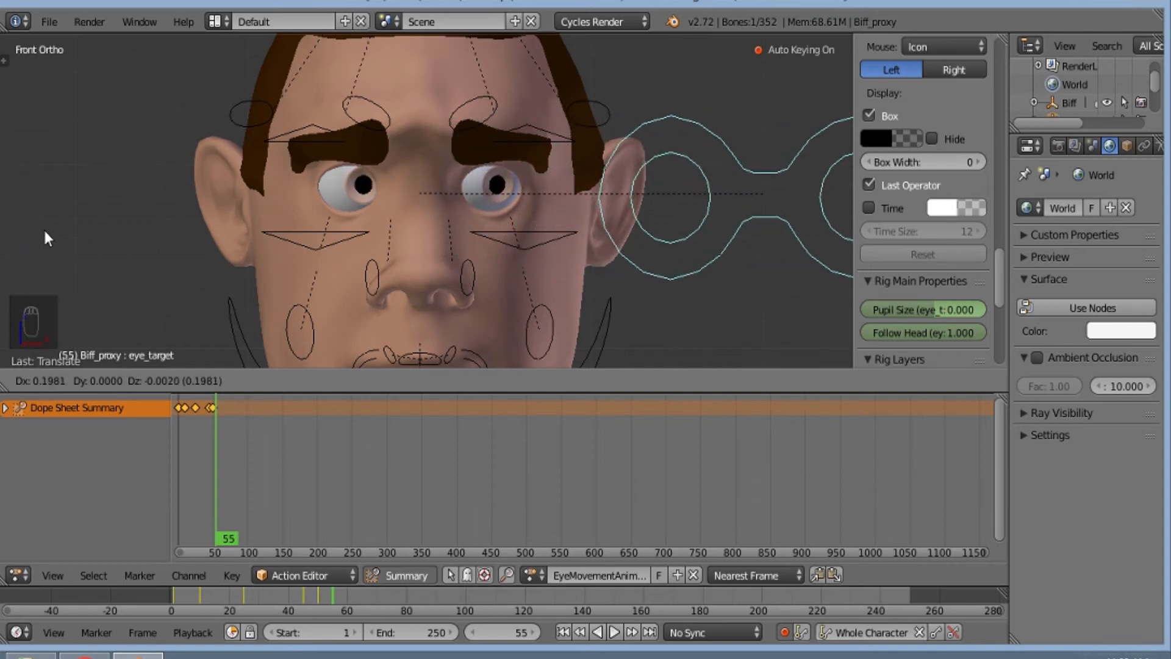
Step: Key eye_target poses at frames 55 and 70, eyes glancing sideways then up
left_click(526, 632)
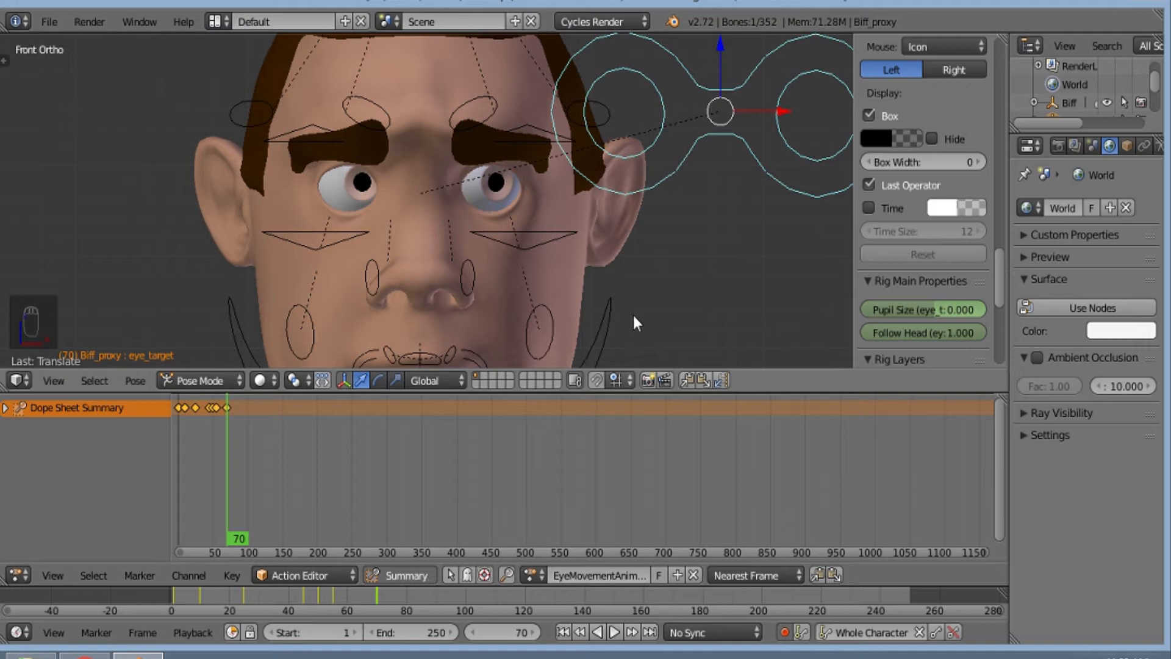
left_click(502, 632)
type("2")
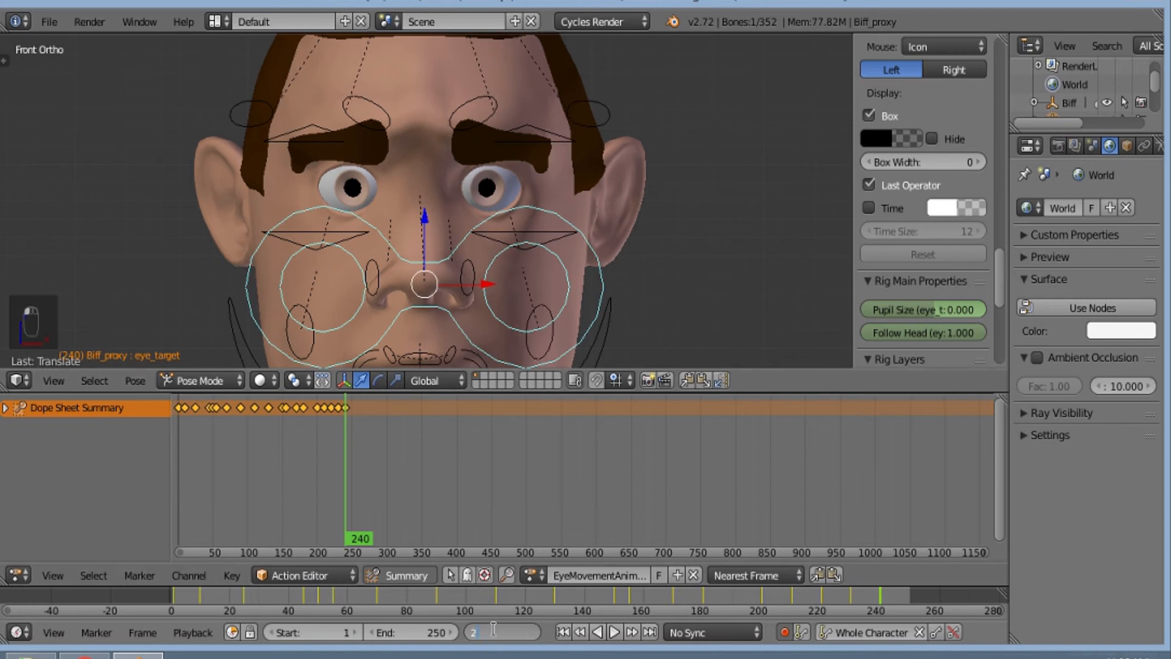
Step: Keep keying eye_target poses through frame 240, ending with the eyes looking down
key("a")
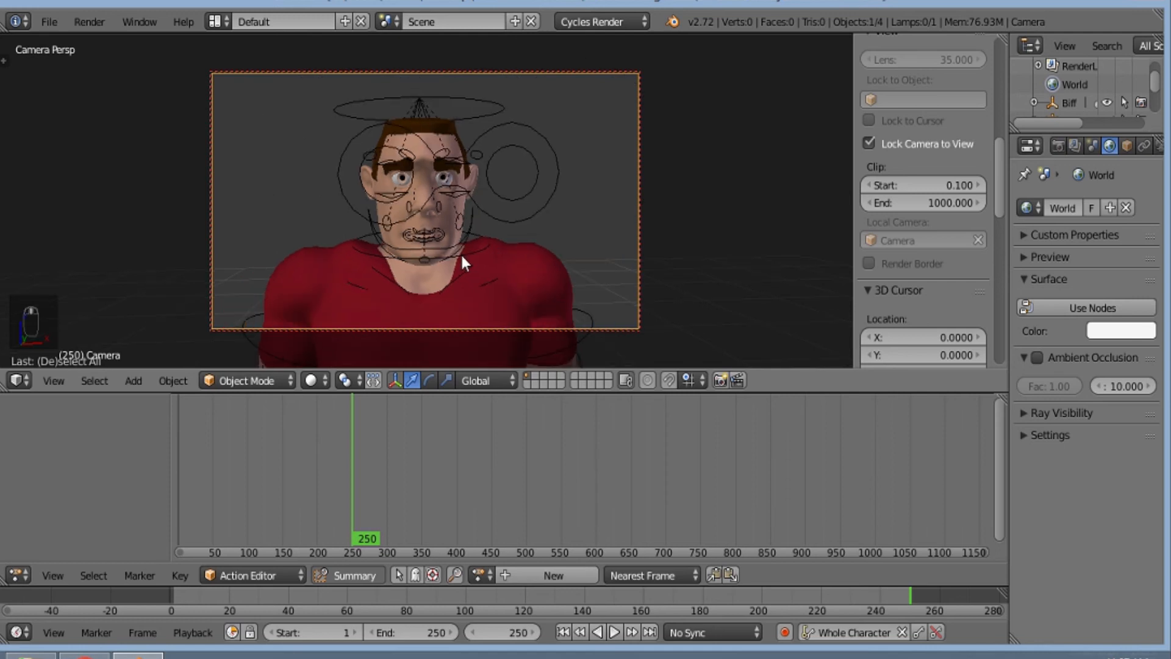
Step: Set GPU Compute rendering at 1920×1080, 100%, frames 1–250, 24 fps
left_click(1056, 146)
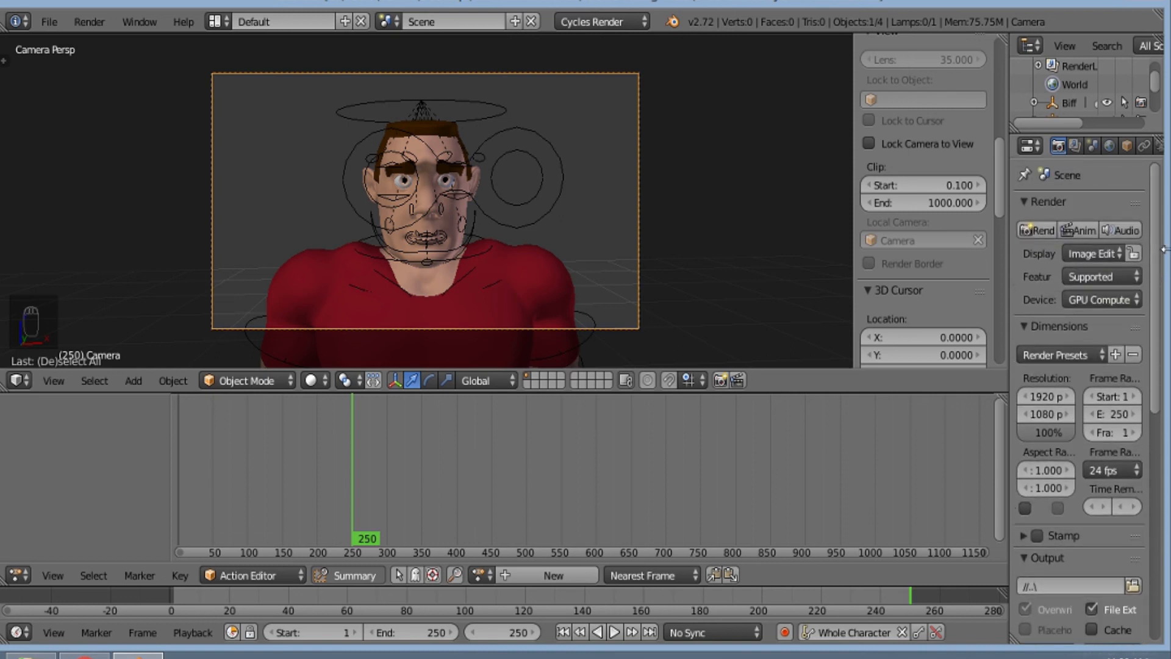
Step: Play back the Timeline animation to watch Biff's eyes move
left_click(615, 631)
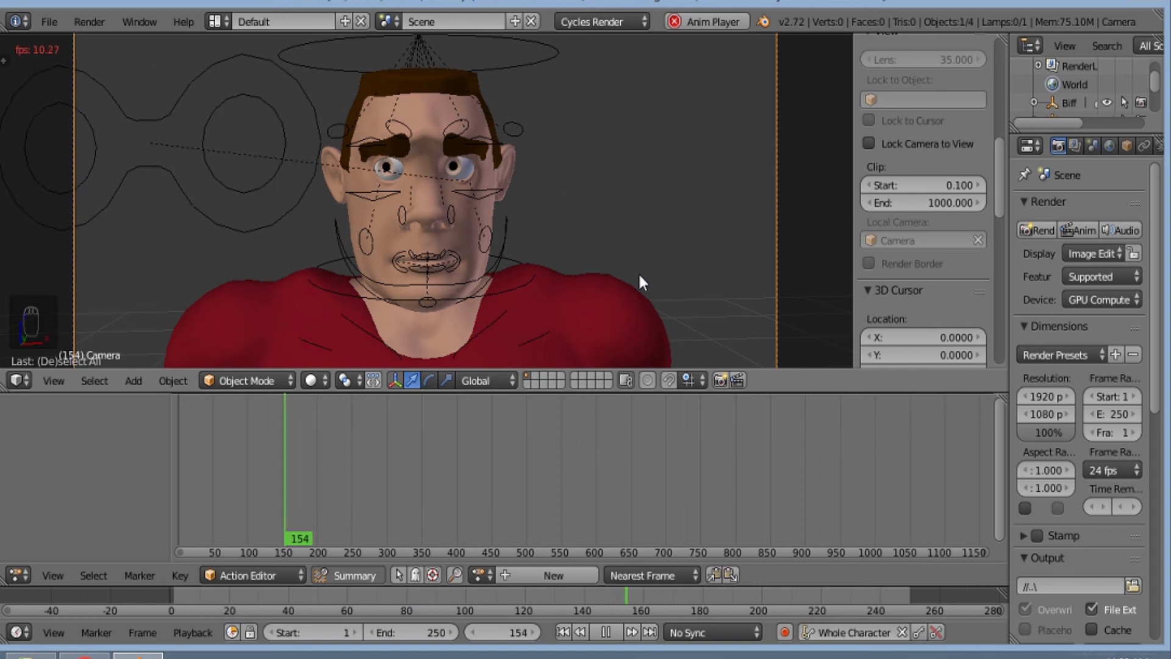